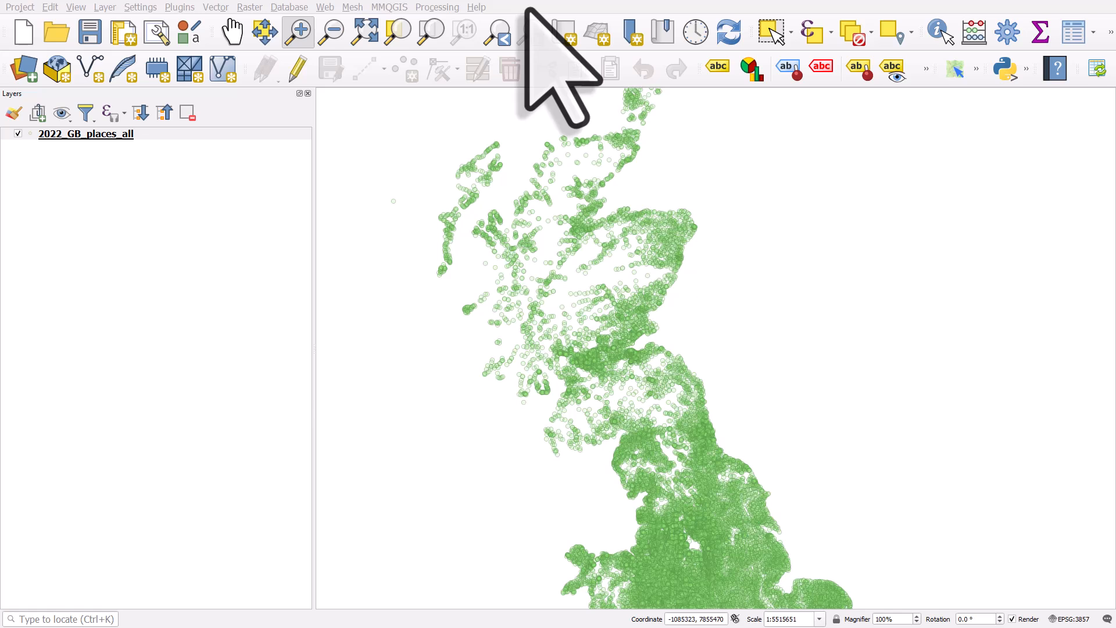
Select the GB places layer and browse its attribute table
{"action": "left_click", "coordinate": [85, 134]}
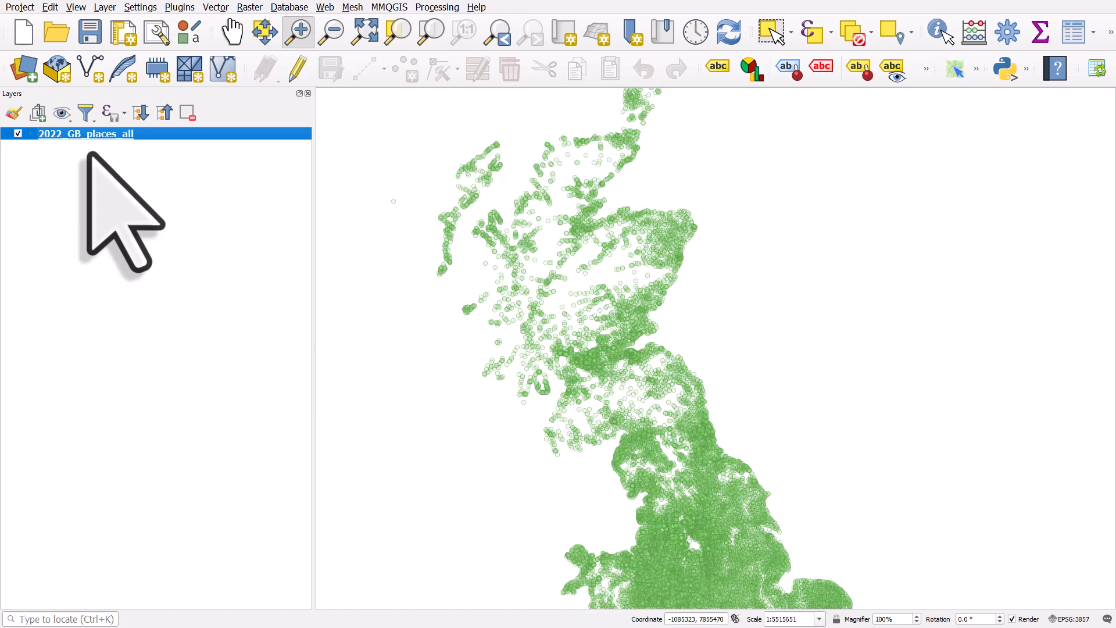
{"action": "mouse_move", "coordinate": [85, 213]}
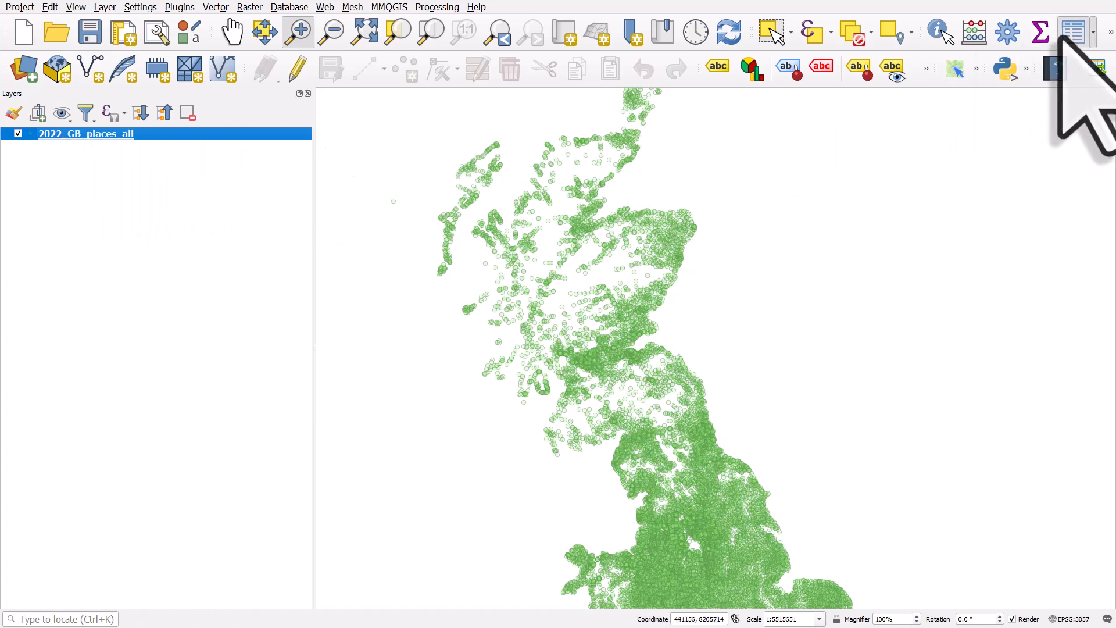
{"action": "left_click", "coordinate": [1073, 31]}
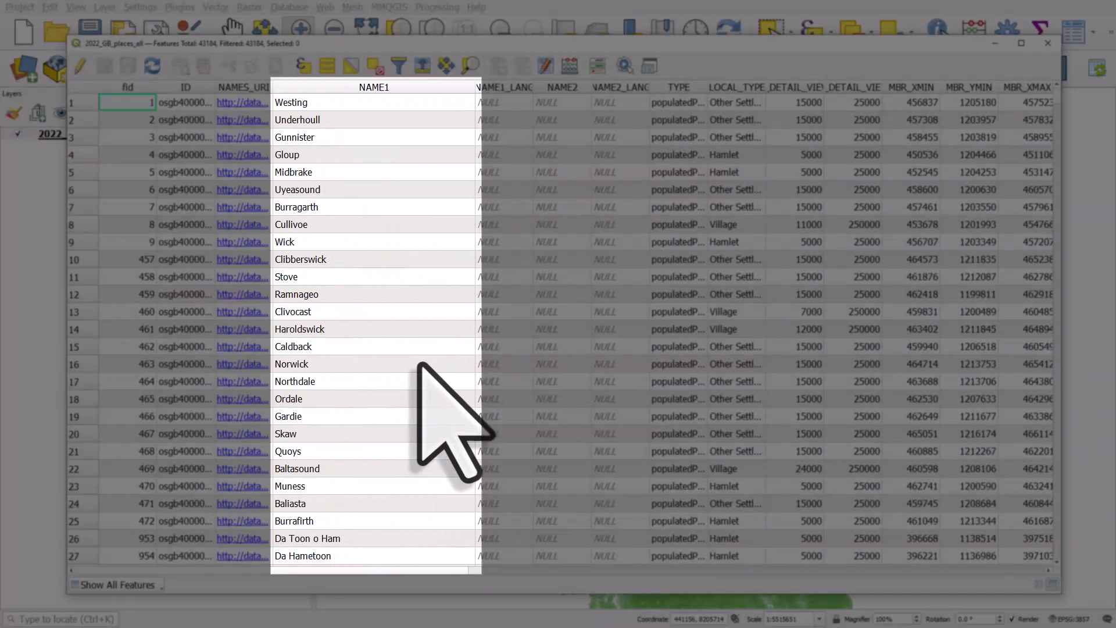
{"action": "scroll", "scroll_direction": "down", "scroll_amount": 3}
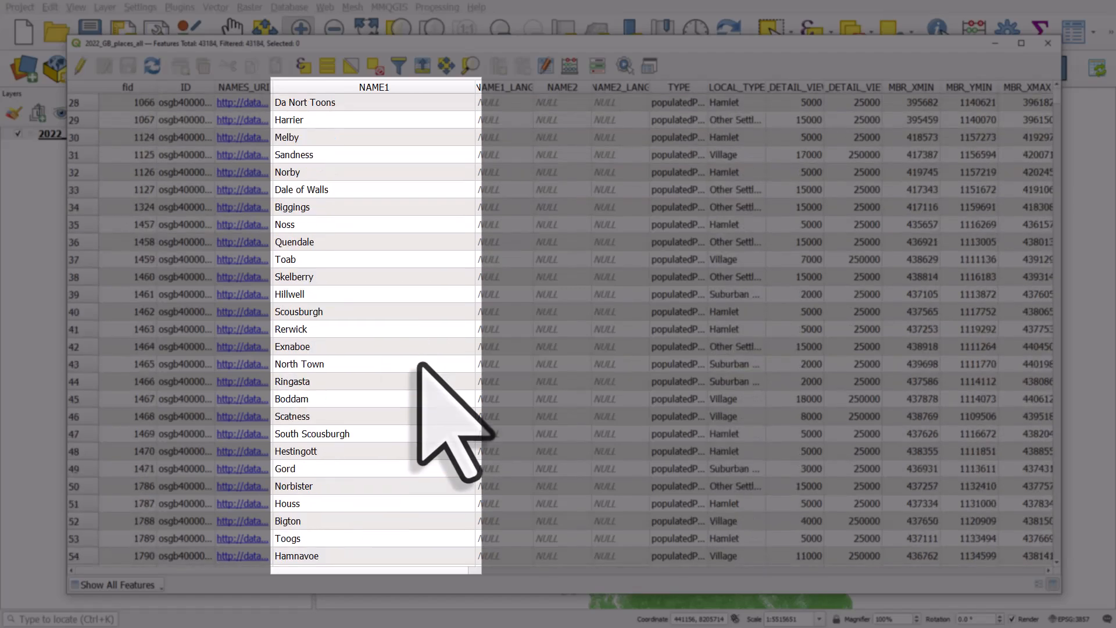
{"action": "left_click", "coordinate": [1047, 43]}
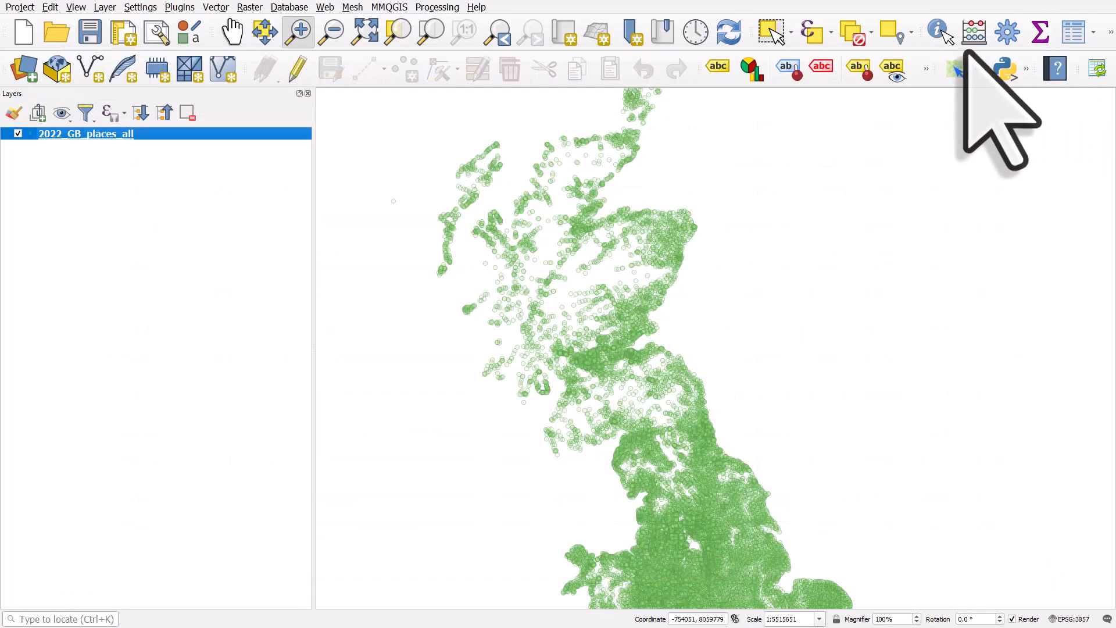
Compose the layer filter "NAME1" = 'Aaron's Hill' in the Query Builder
{"action": "right_click", "coordinate": [85, 134]}
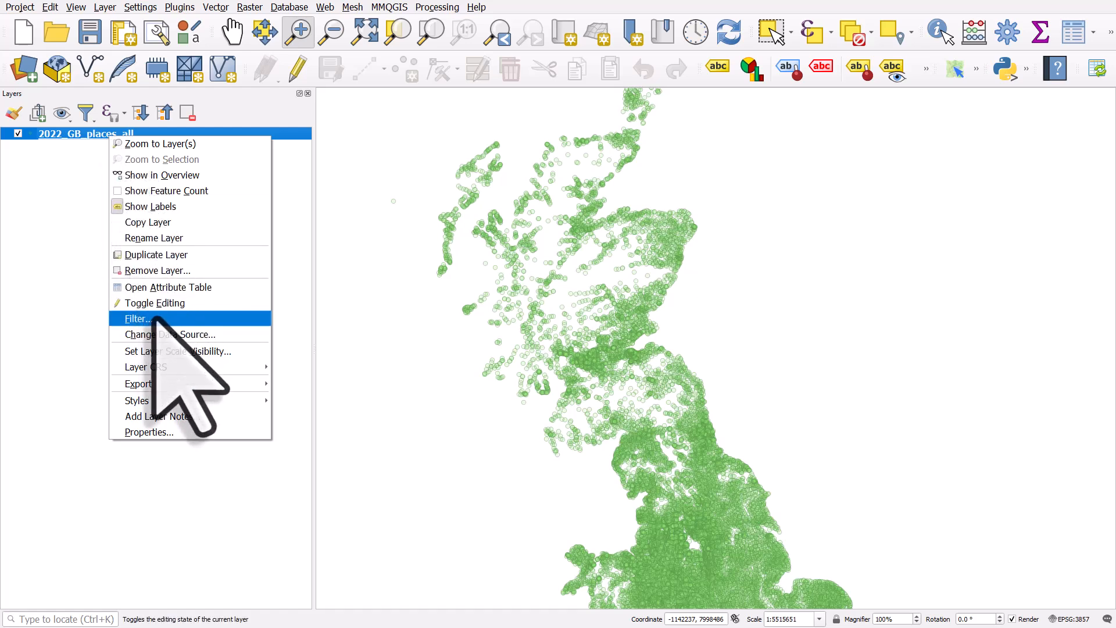
{"action": "left_click", "coordinate": [136, 317]}
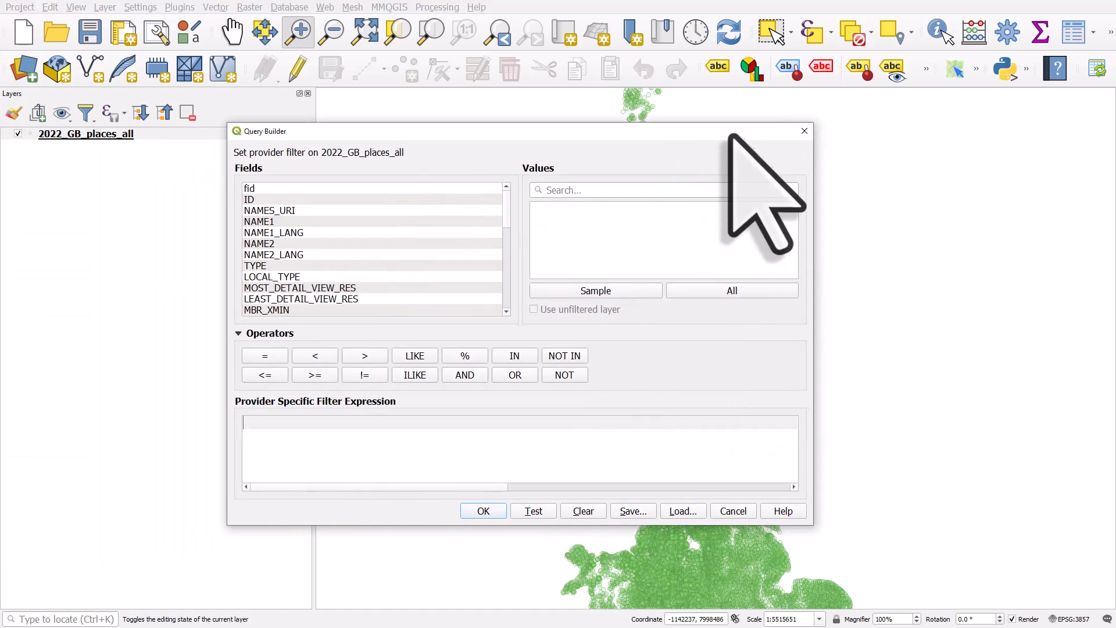
{"action": "left_click", "coordinate": [280, 221]}
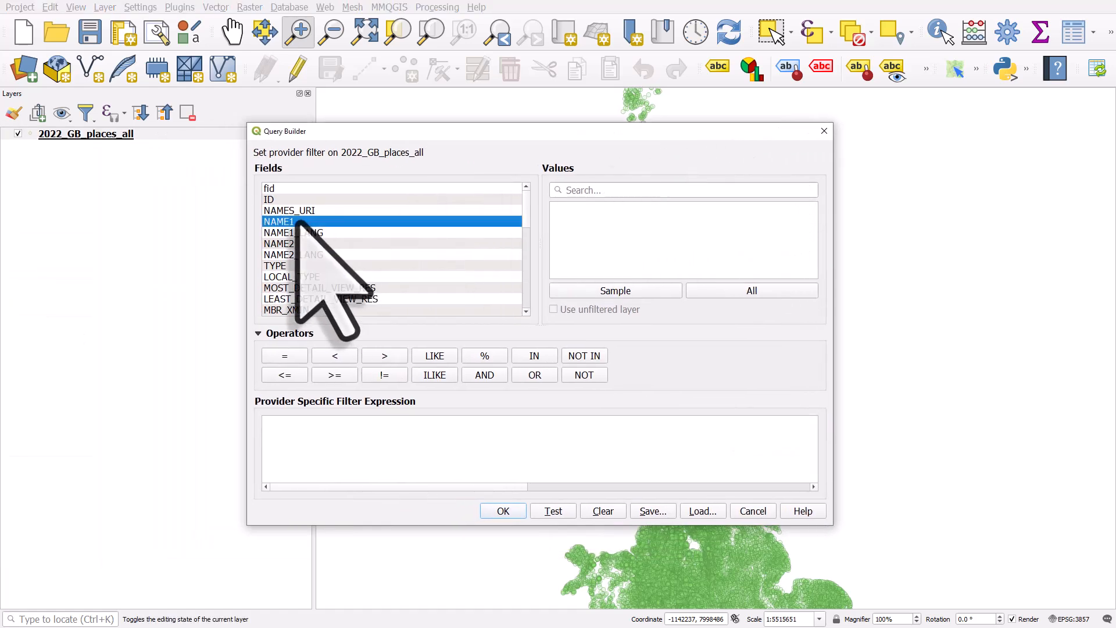
{"action": "double_click", "coordinate": [278, 221]}
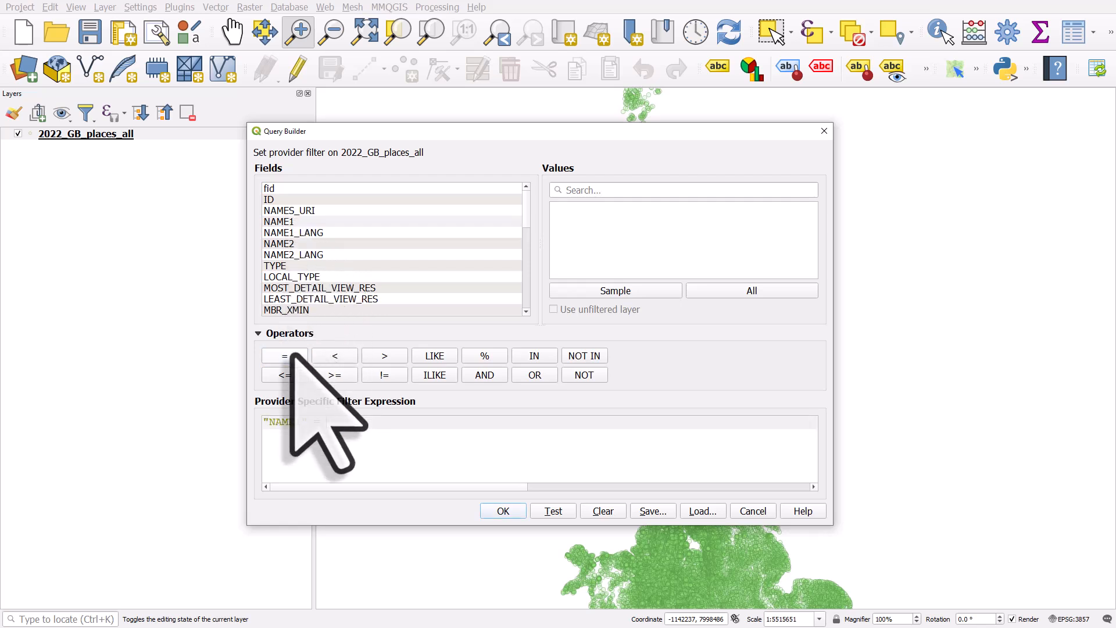
{"action": "left_click", "coordinate": [284, 355]}
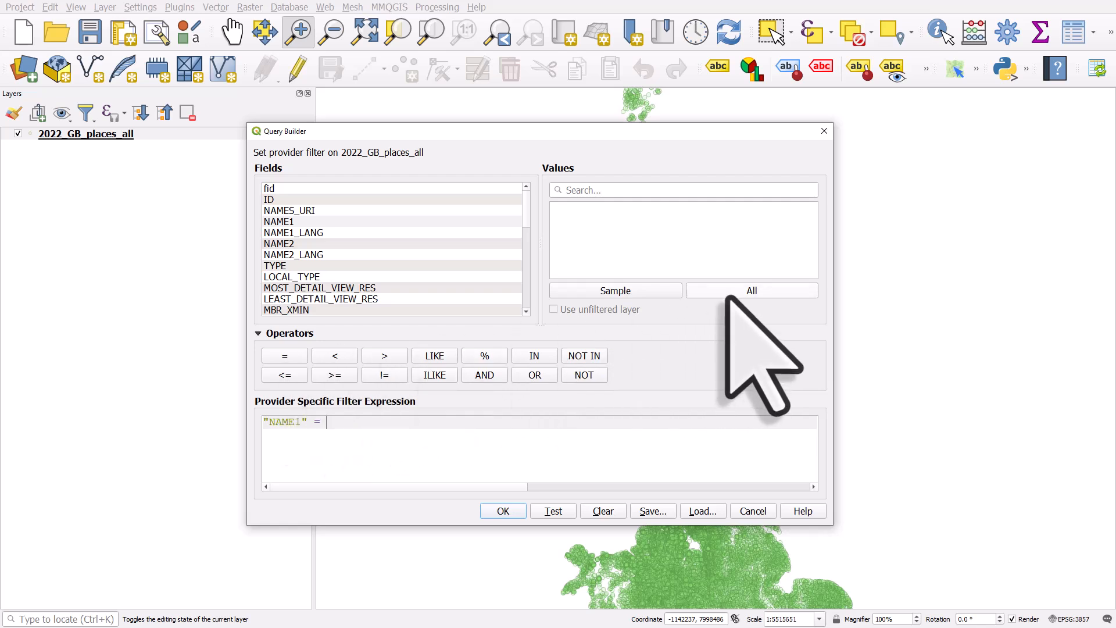
{"action": "left_click", "coordinate": [751, 291]}
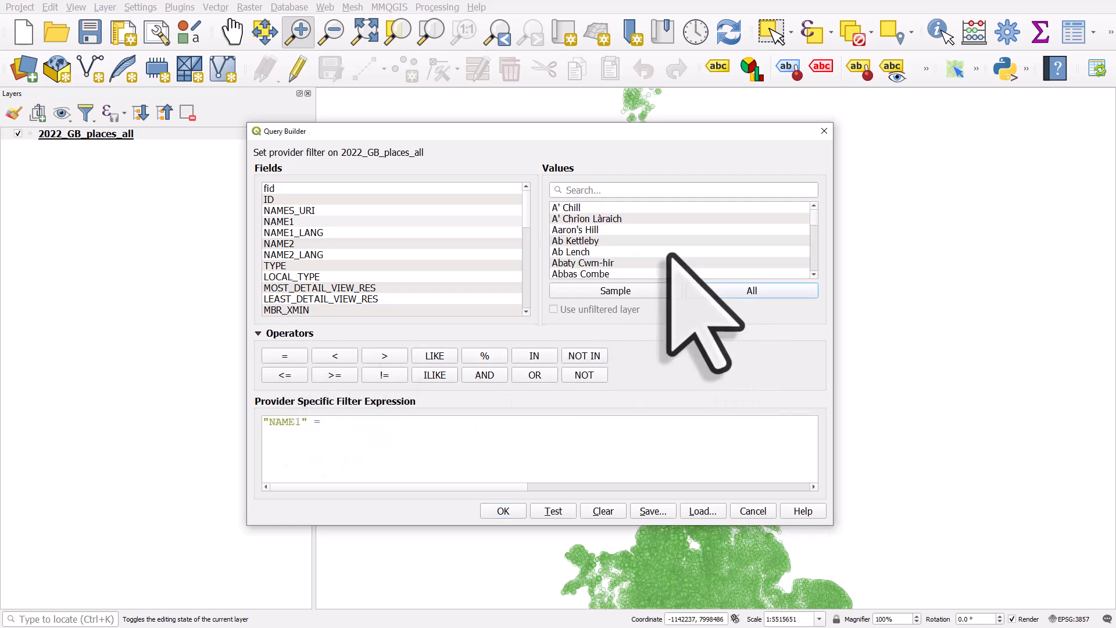
{"action": "left_click", "coordinate": [575, 229]}
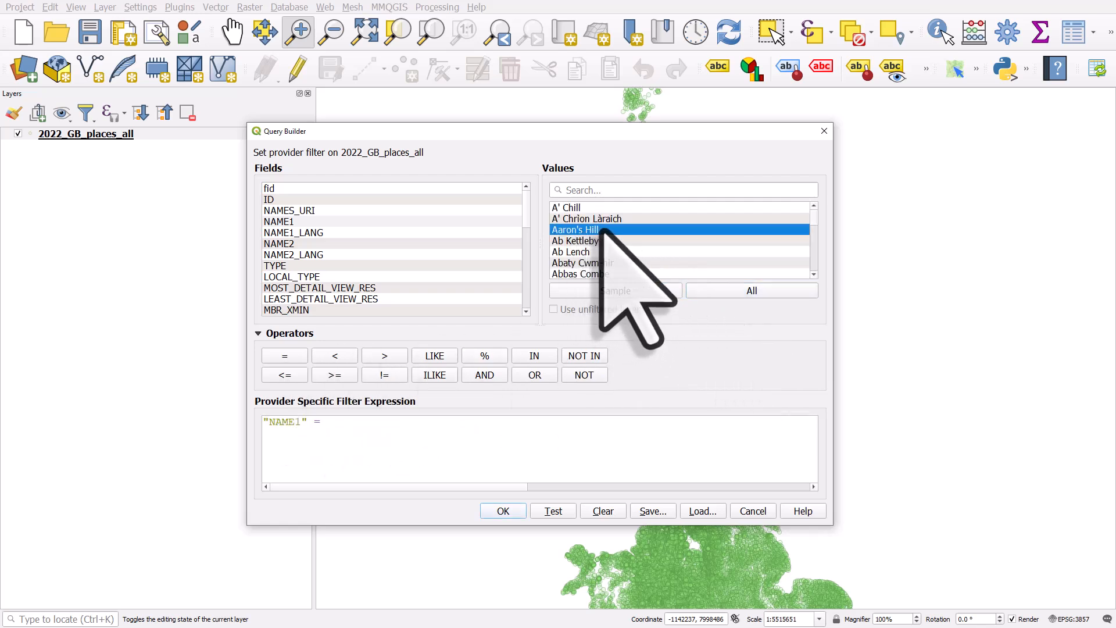
{"action": "double_click", "coordinate": [574, 229]}
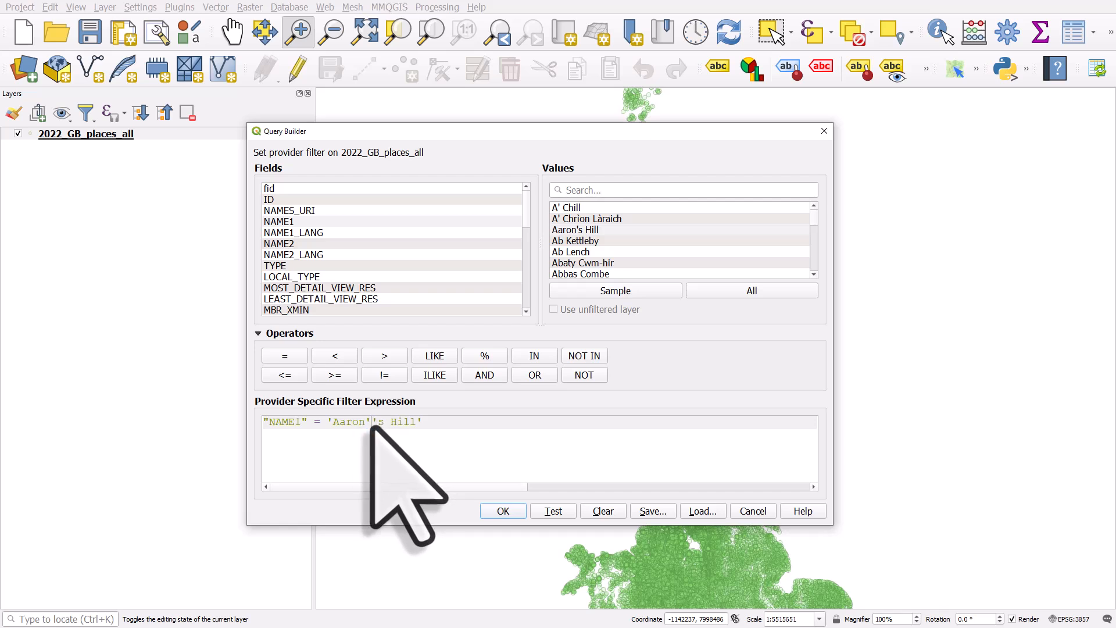
Escape the apostrophe so the expression reads 'Aaron''s Hill'
{"action": "left_click", "coordinate": [501, 510]}
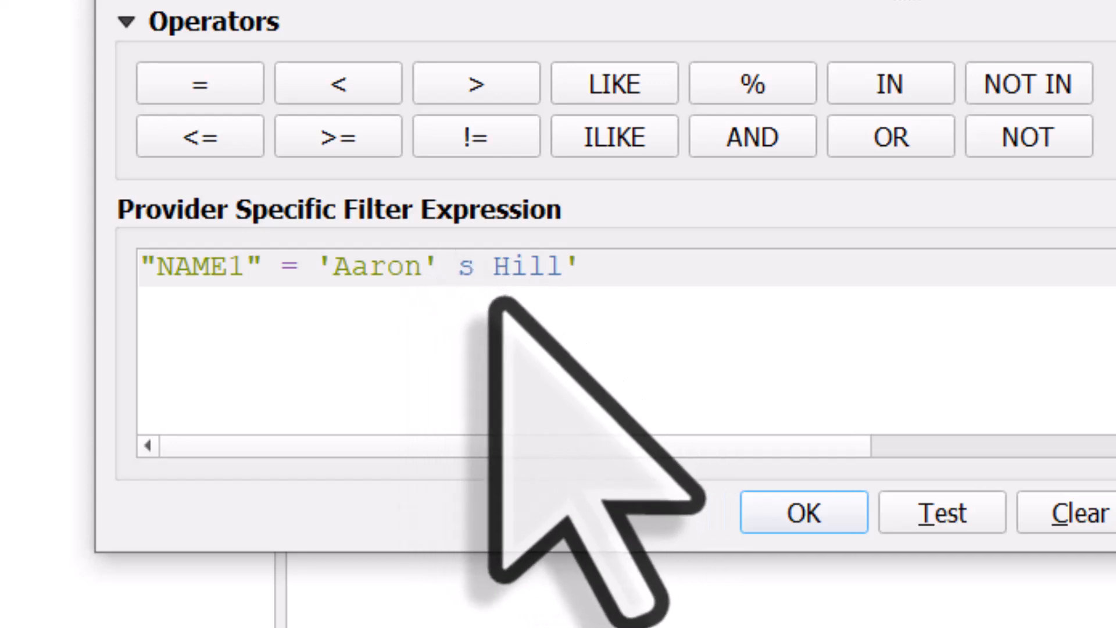
{"action": "left_click", "coordinate": [456, 266]}
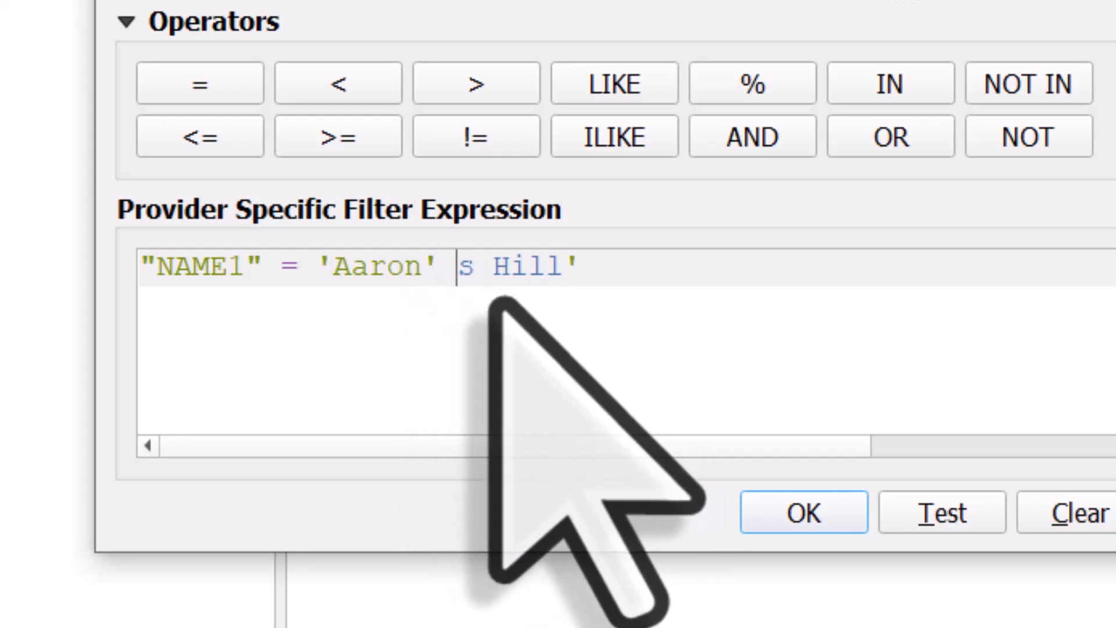
{"action": "type", "text": "'"}
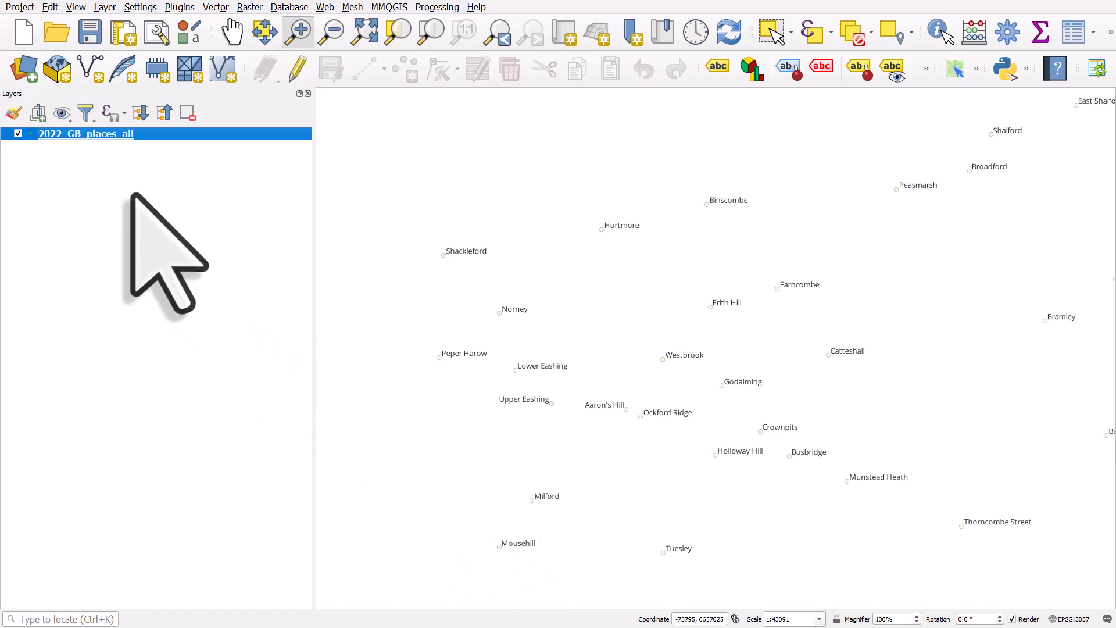
Write the filter expression "NAME1" LIKE '%''%' in a new Query Builder
{"action": "right_click", "coordinate": [85, 133]}
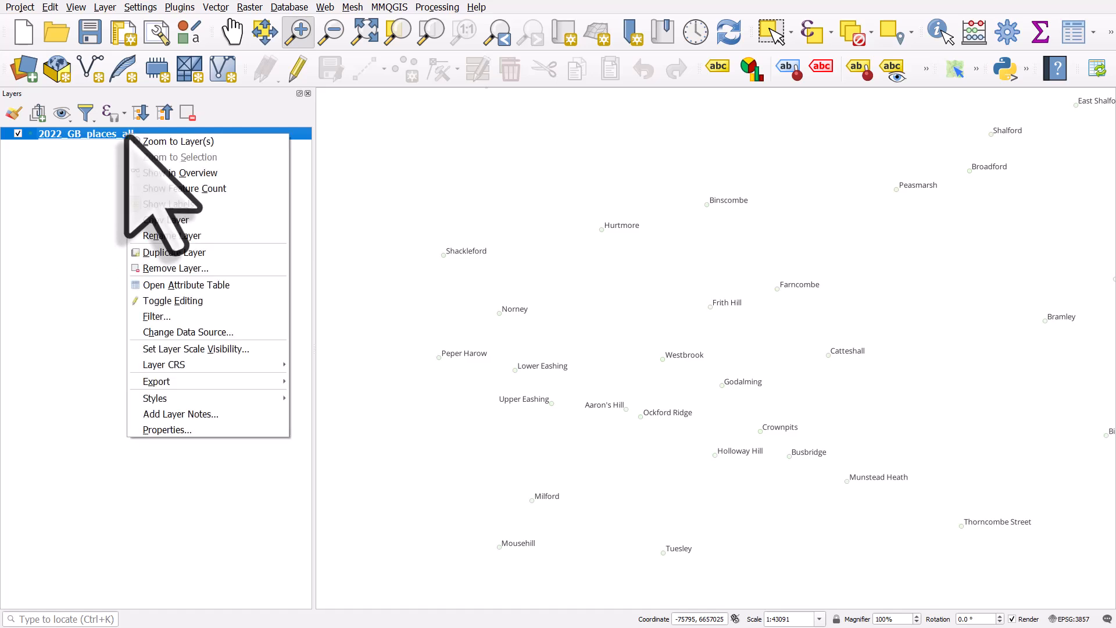
{"action": "left_click", "coordinate": [156, 316]}
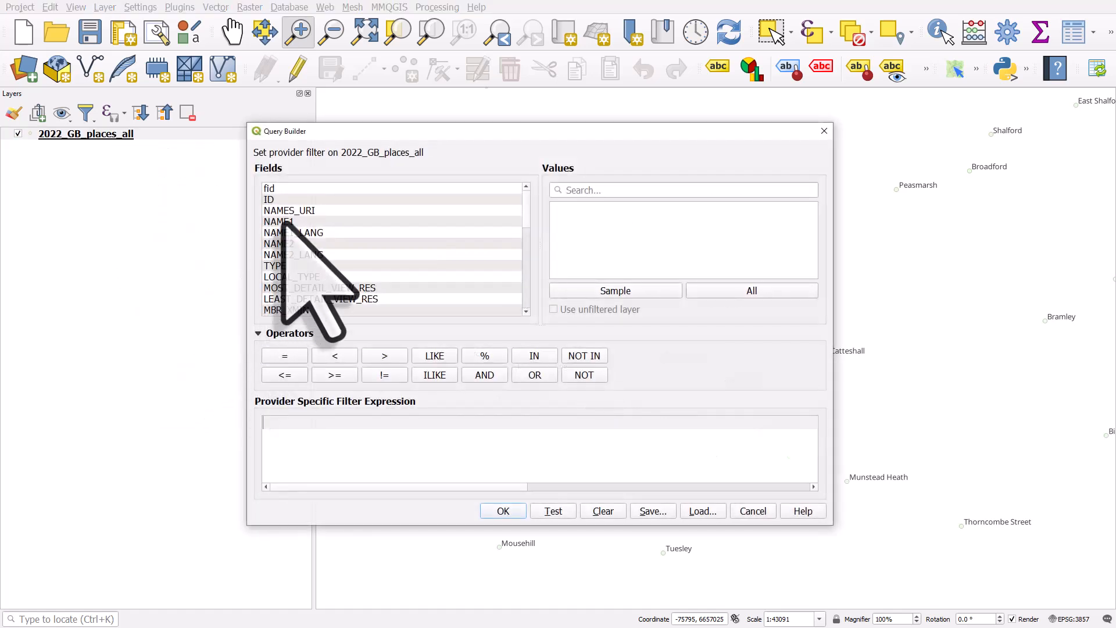
{"action": "left_click", "coordinate": [279, 222]}
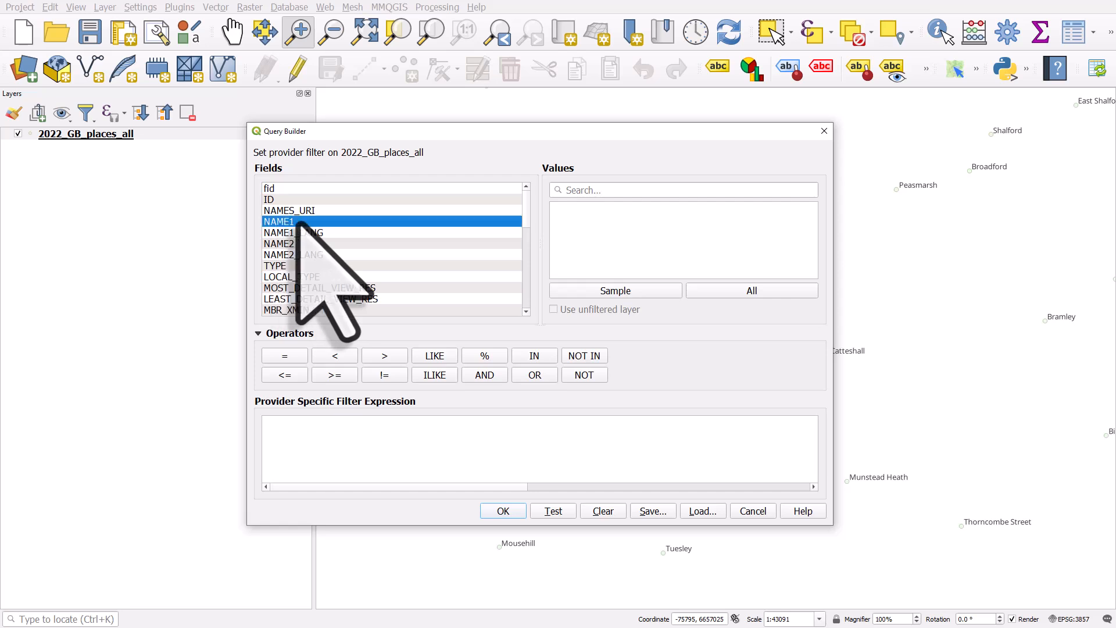
{"action": "left_click", "coordinate": [433, 355]}
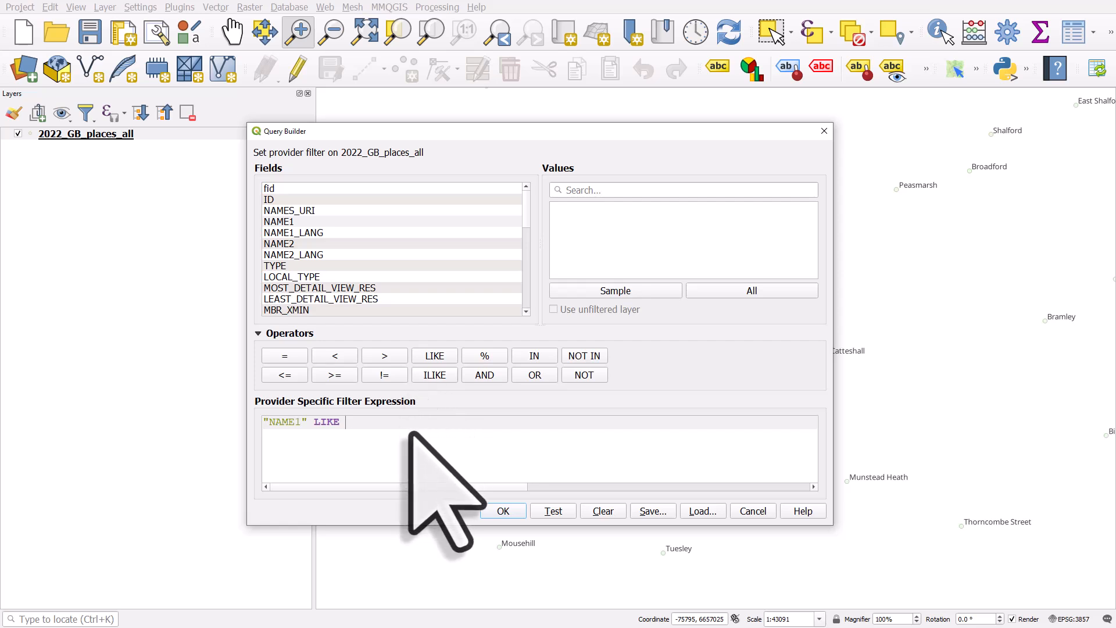
{"action": "type", "text": "'%"}
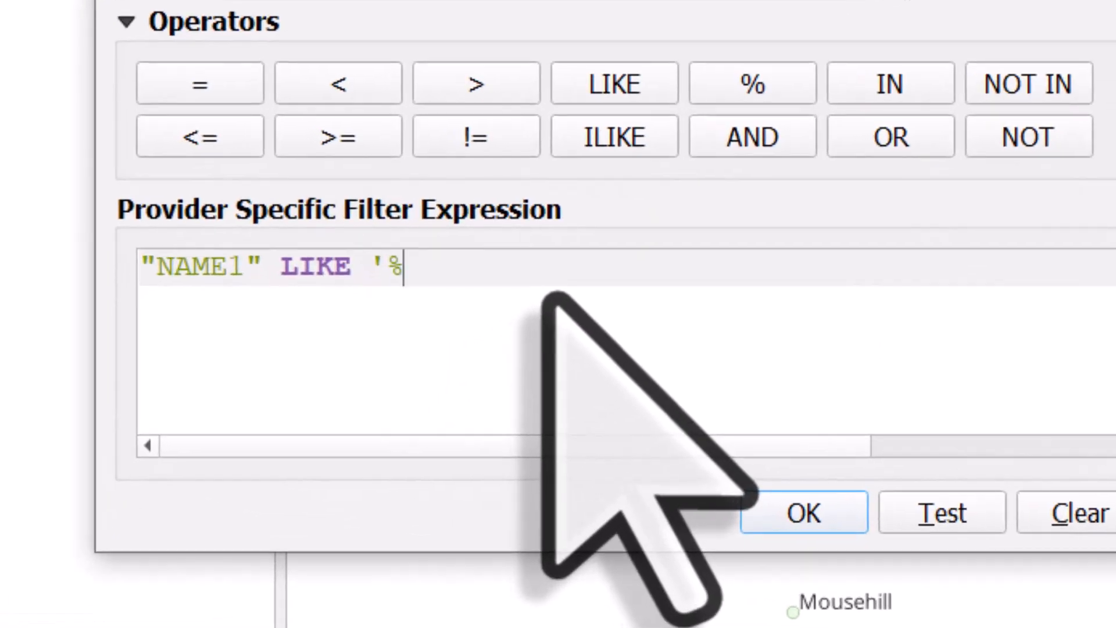
{"action": "type", "text": "'"}
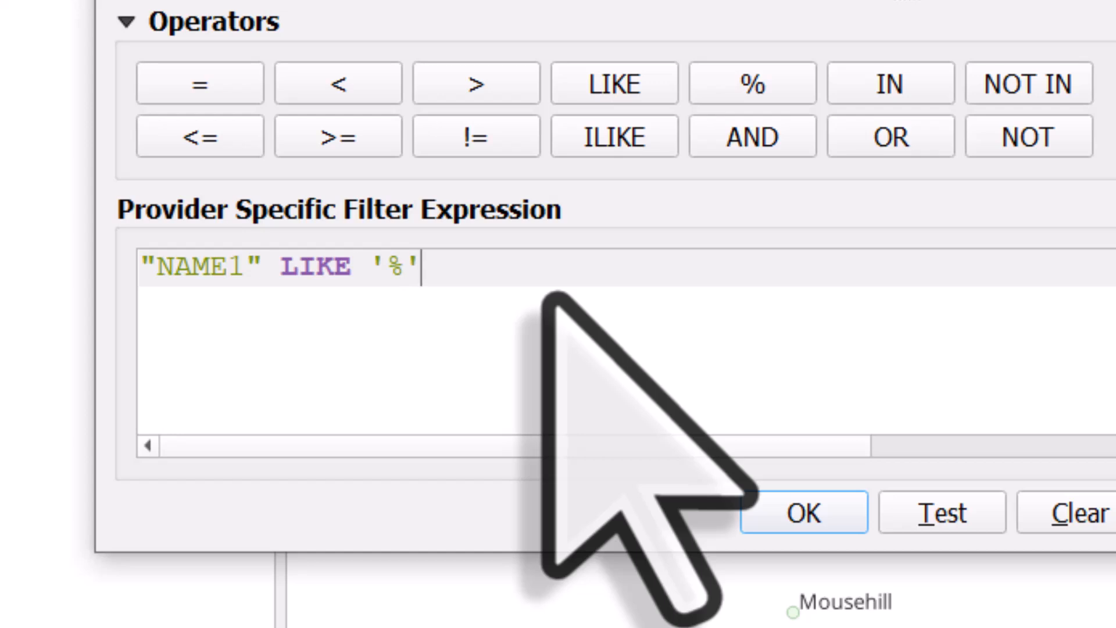
{"action": "left_click", "coordinate": [751, 82]}
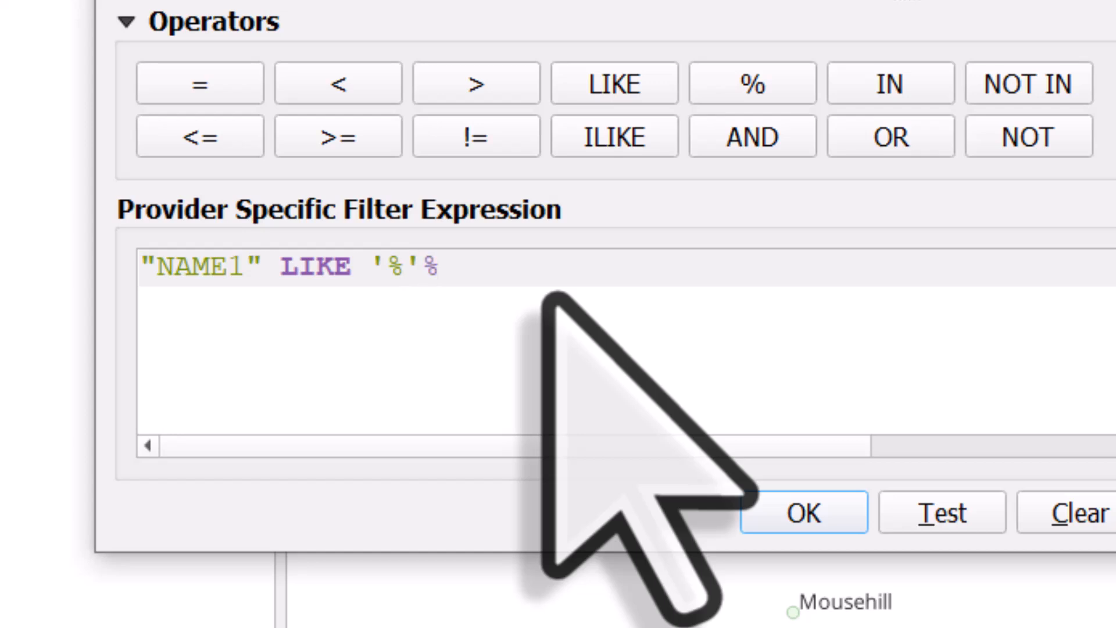
{"action": "type", "text": "'"}
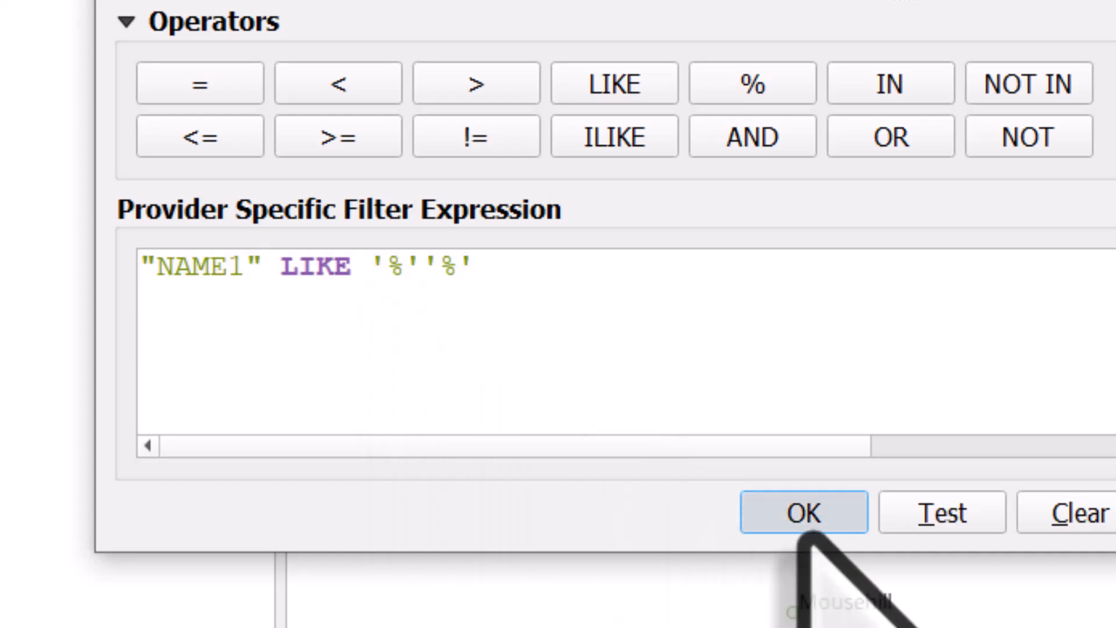
Apply the LIKE '%''%' filter and view the 832 matching places' attributes
{"action": "left_click", "coordinate": [802, 511]}
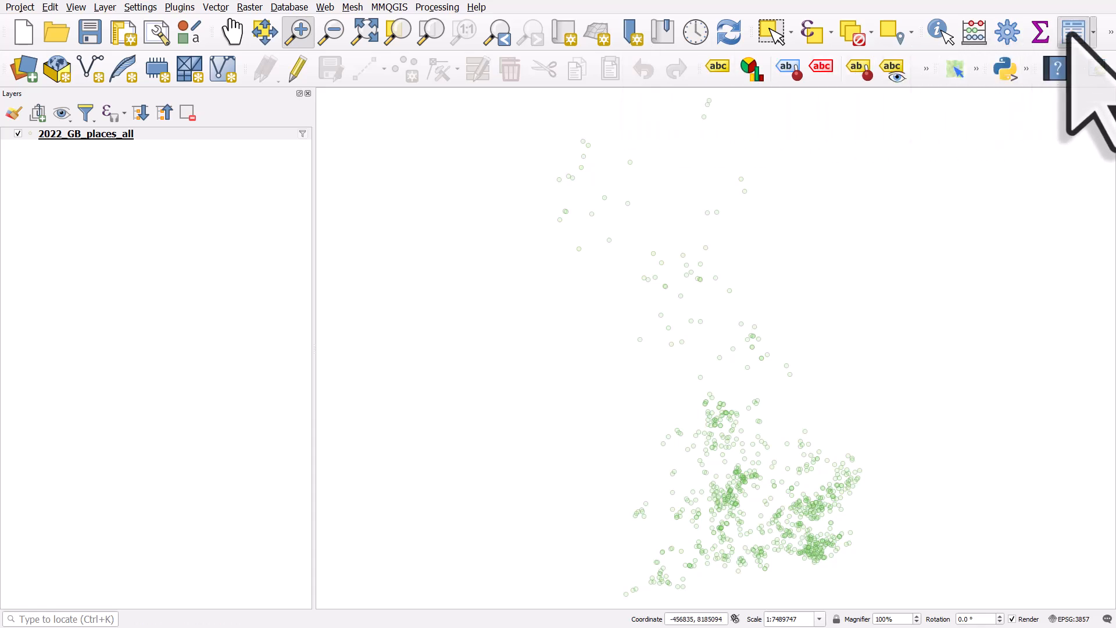
{"action": "left_click", "coordinate": [1074, 32]}
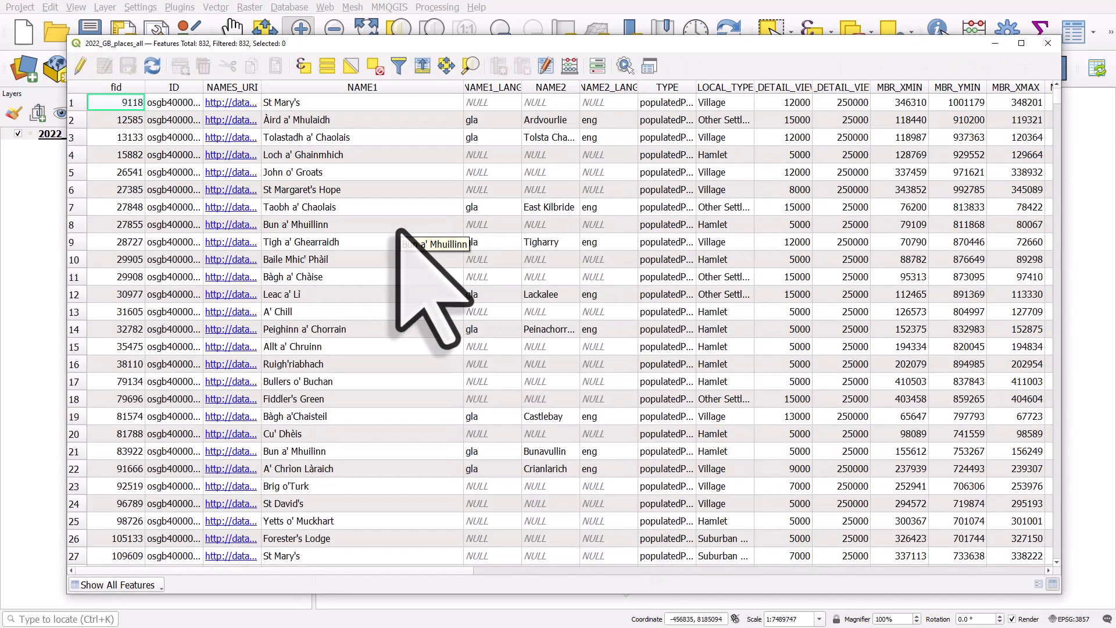